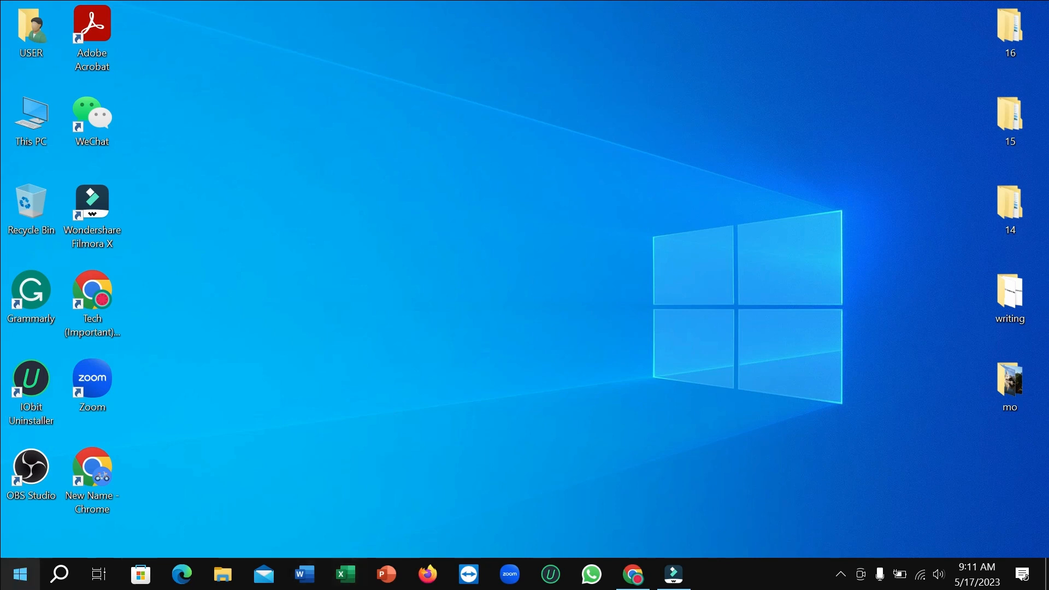
Step: Launch Chrome from the renamed shortcut, maximize it, and search 'flower' getting Yahoo results
{"action": "left_click", "coordinate": [92, 472]}
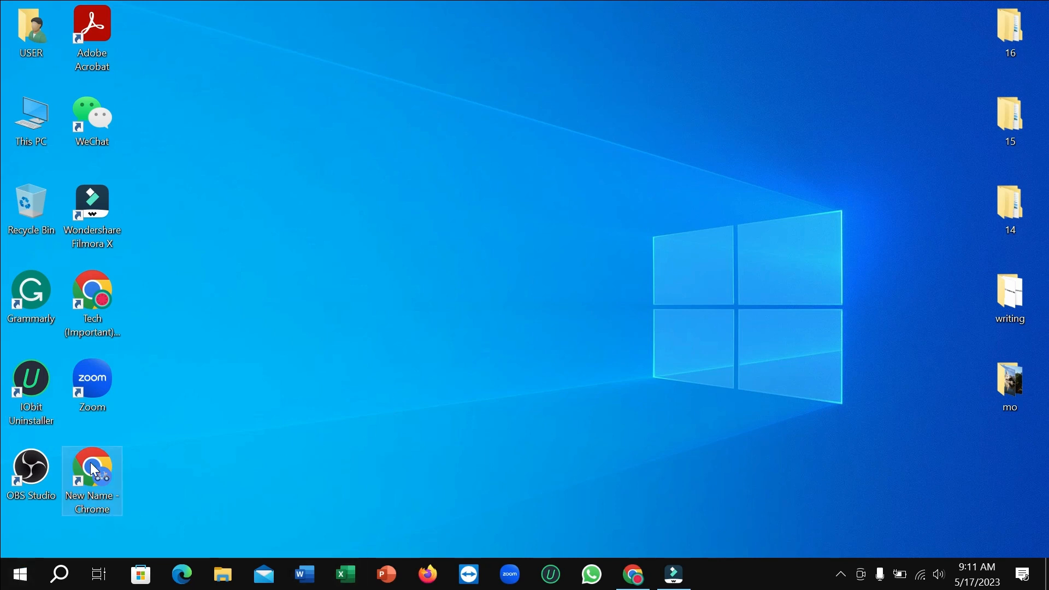
{"action": "double_click", "coordinate": [92, 469]}
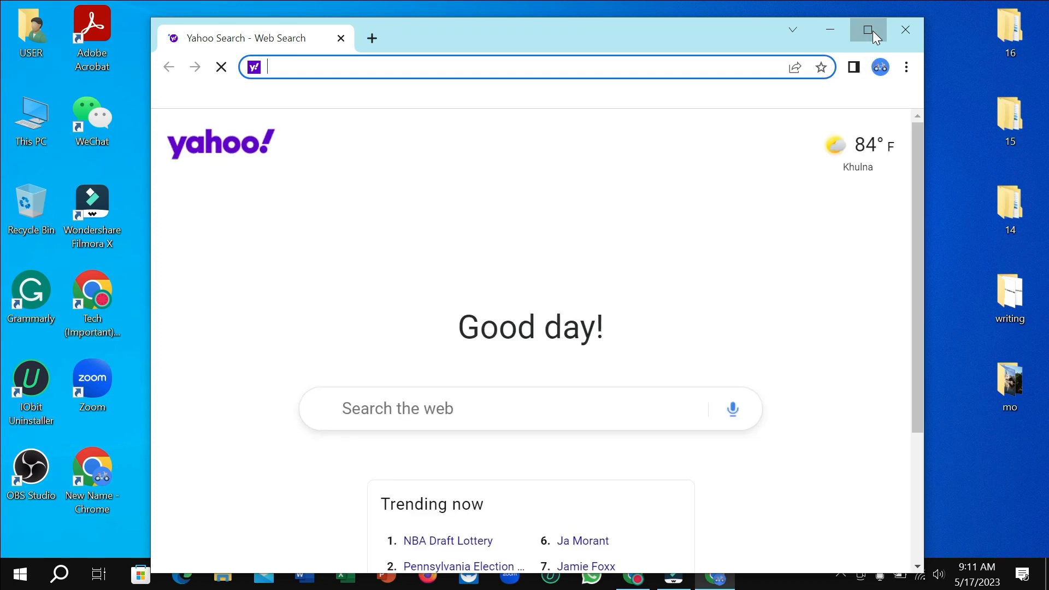
{"action": "left_click", "coordinate": [868, 30]}
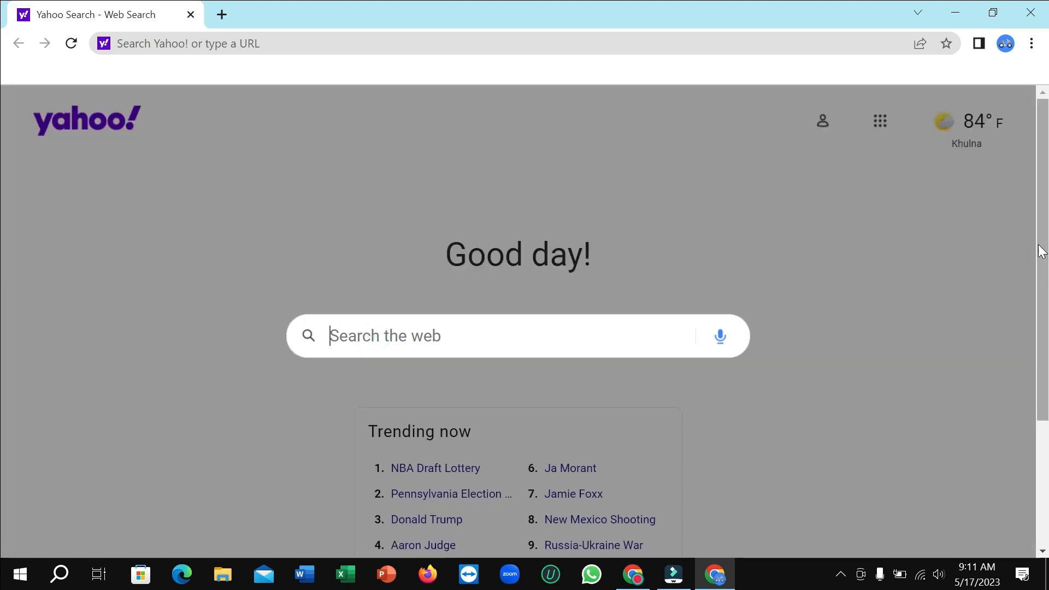
{"action": "type", "text": "flower"}
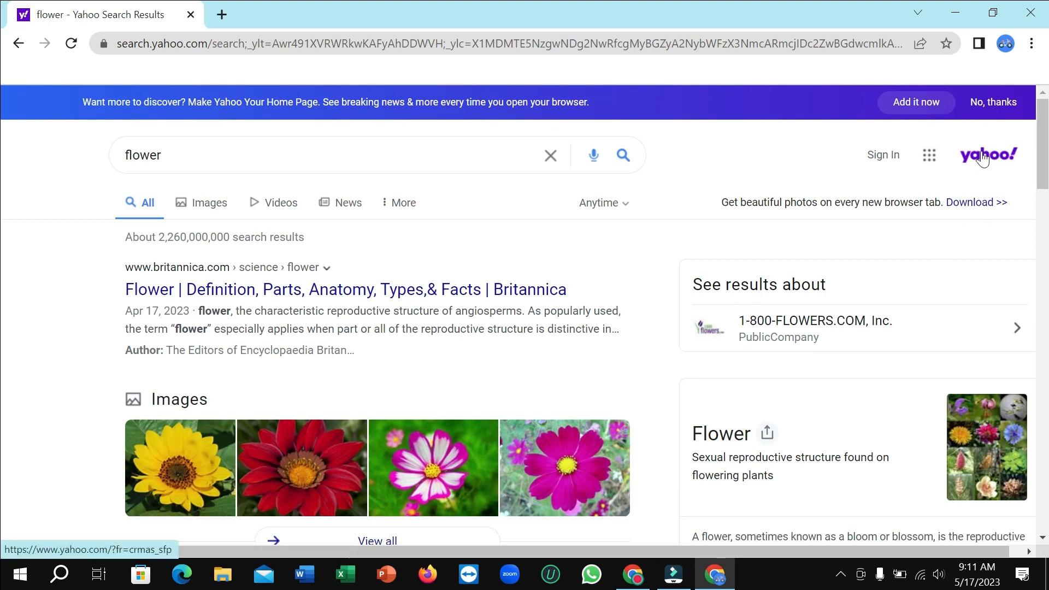
{"action": "mouse_move", "coordinate": [570, 216]}
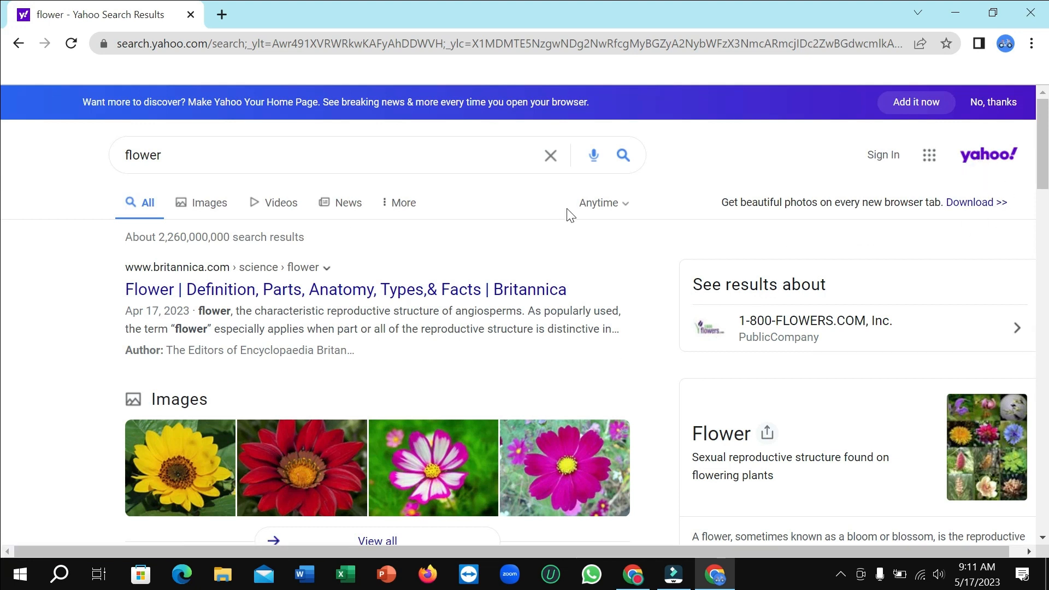
{"action": "mouse_move", "coordinate": [5, 356]}
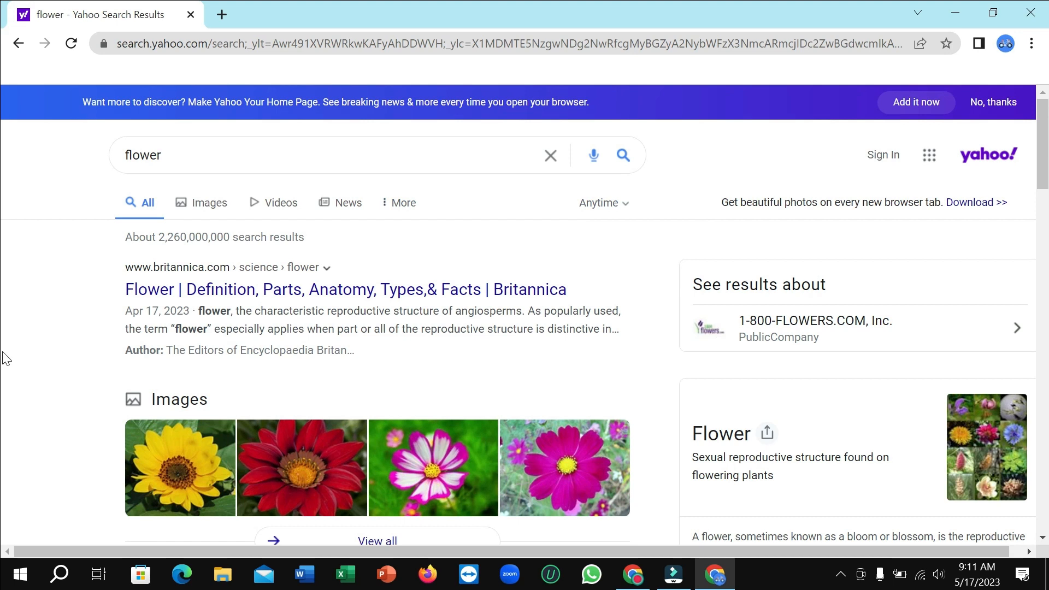
{"action": "mouse_move", "coordinate": [14, 353]}
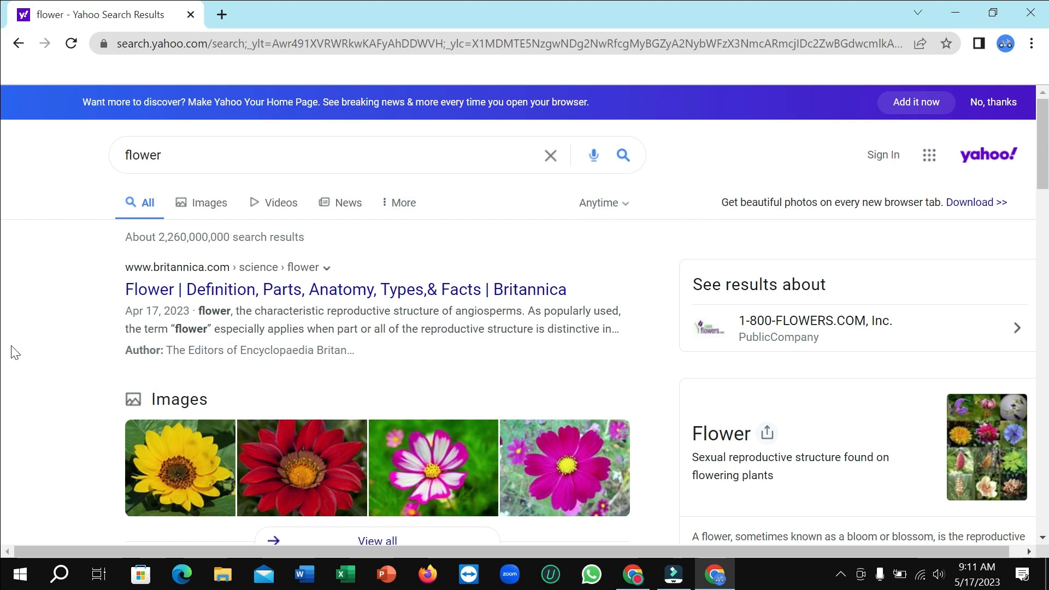
{"action": "mouse_move", "coordinate": [707, 190]}
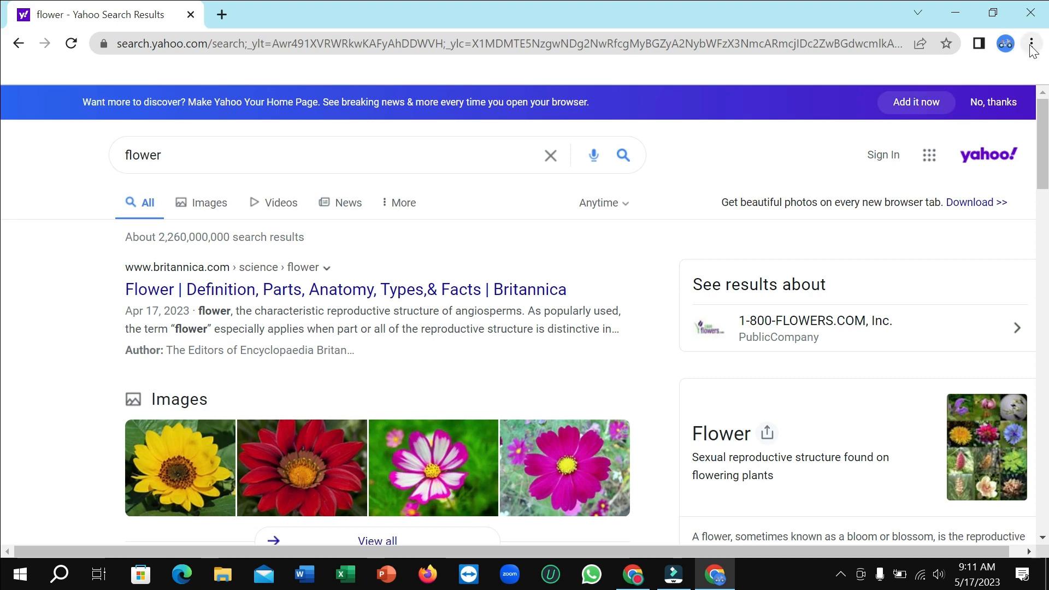
Step: In Settings > Search engine, switch the address-bar search engine from Yahoo! to Google
{"action": "left_click", "coordinate": [1032, 44]}
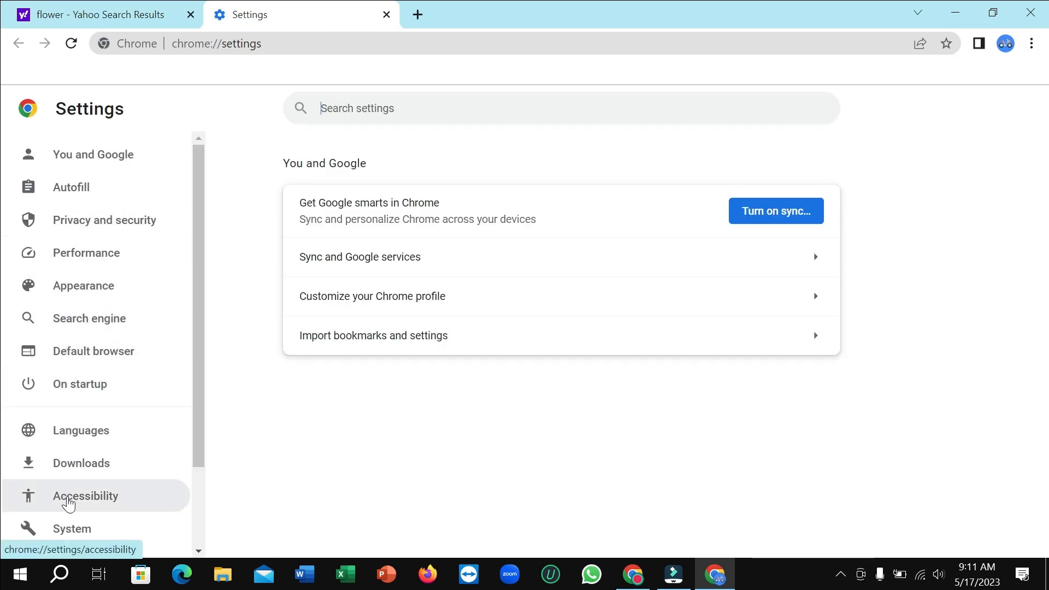
{"action": "mouse_move", "coordinate": [88, 318]}
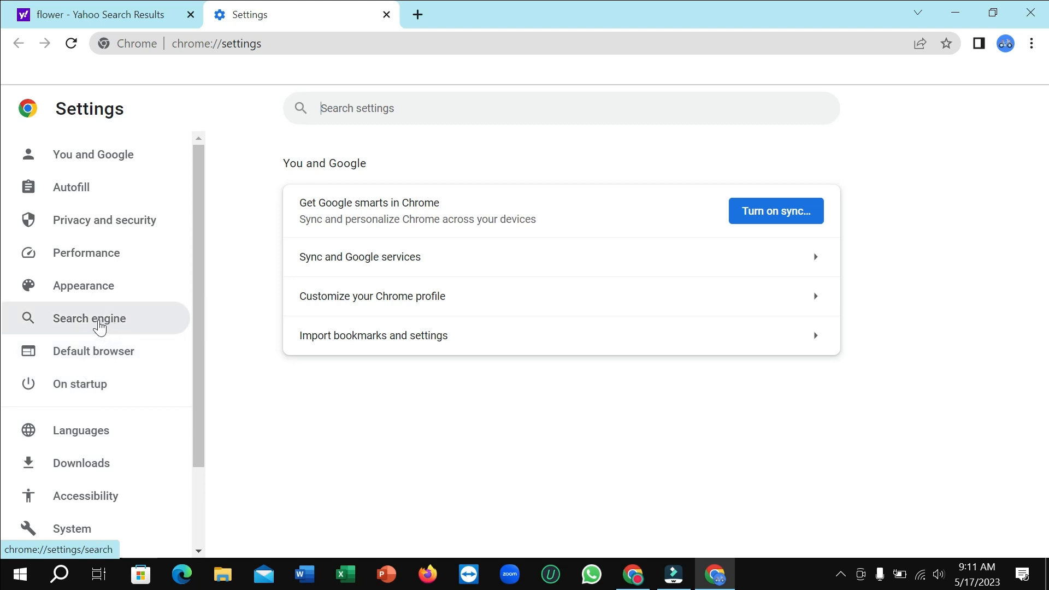
{"action": "left_click", "coordinate": [88, 318]}
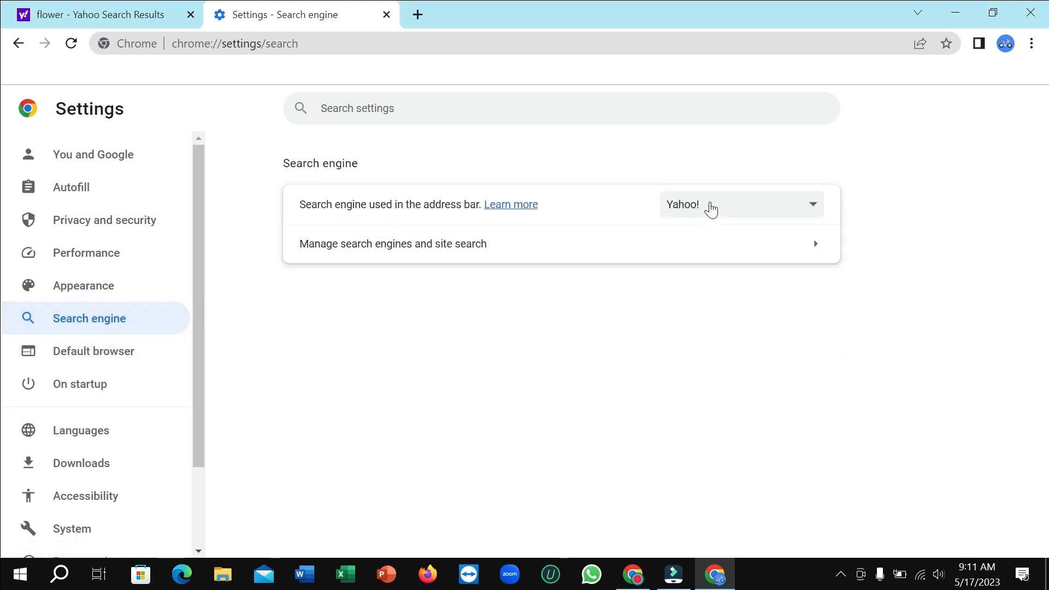
{"action": "left_click", "coordinate": [740, 204]}
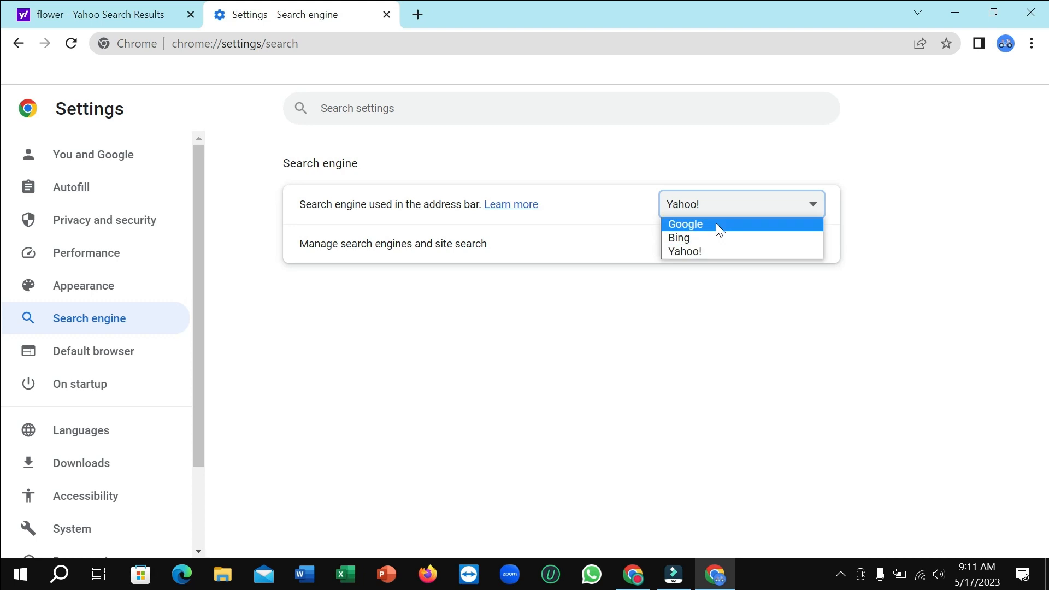
{"action": "left_click", "coordinate": [684, 224]}
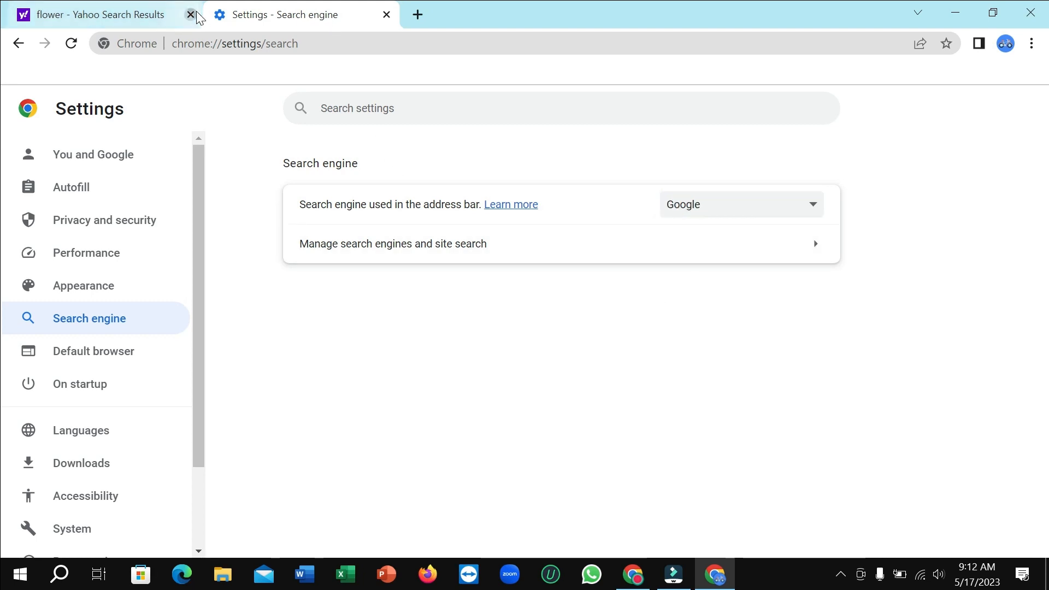
Step: Close the Yahoo results tab so a fresh 'flower' search returns Google results
{"action": "left_click", "coordinate": [190, 14]}
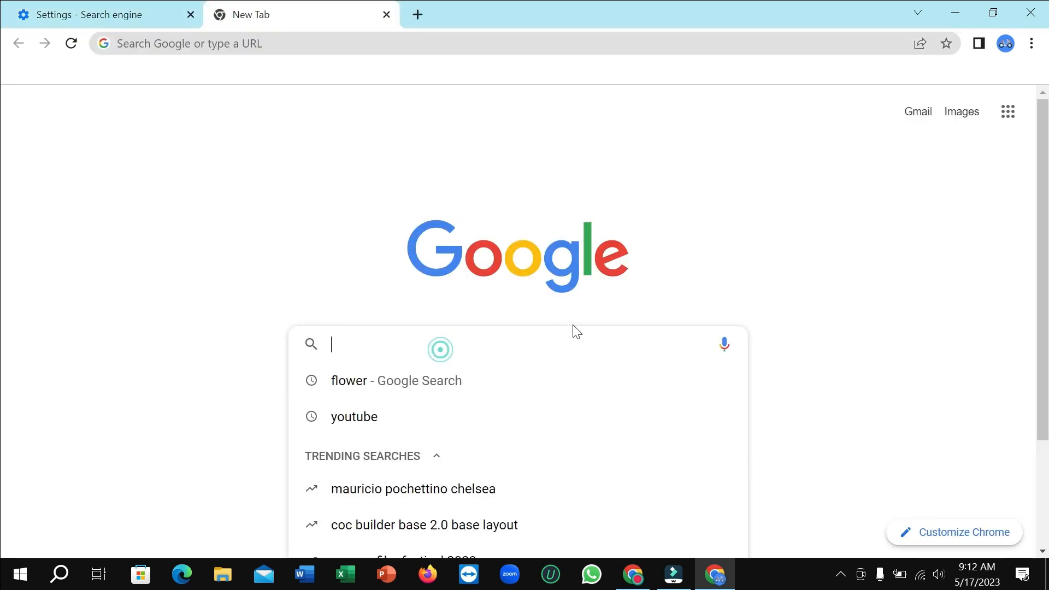
{"action": "mouse_move", "coordinate": [359, 390]}
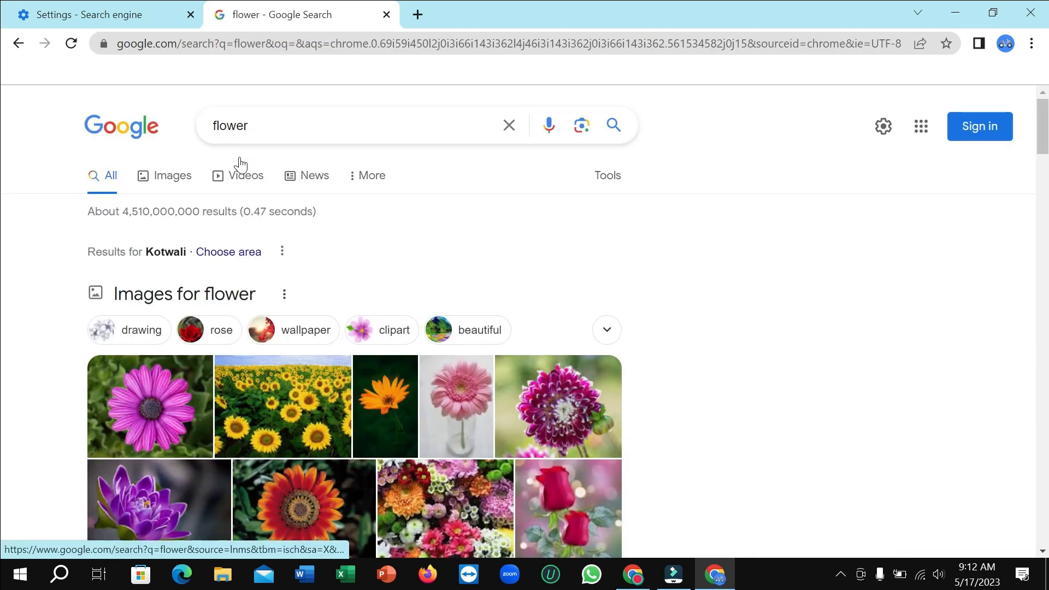
{"action": "mouse_move", "coordinate": [508, 291]}
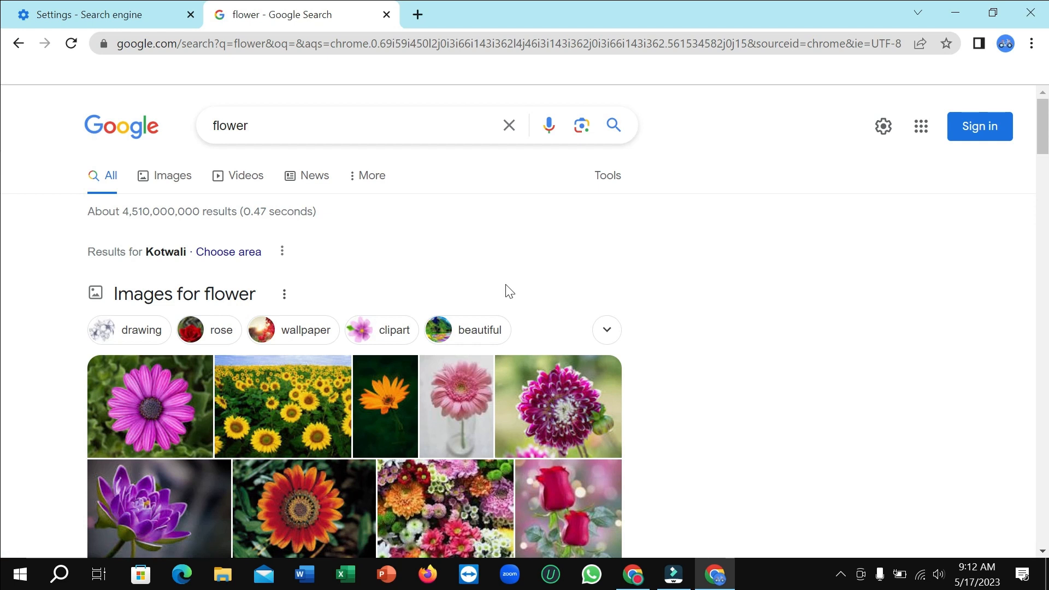